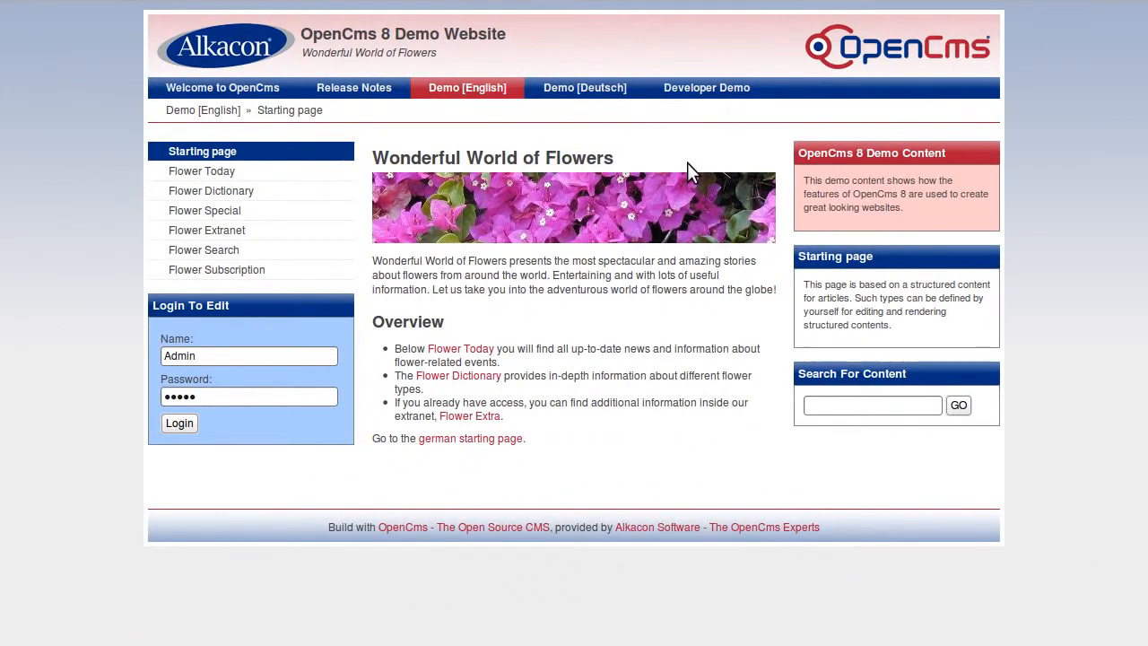
mouse_move(260, 385)
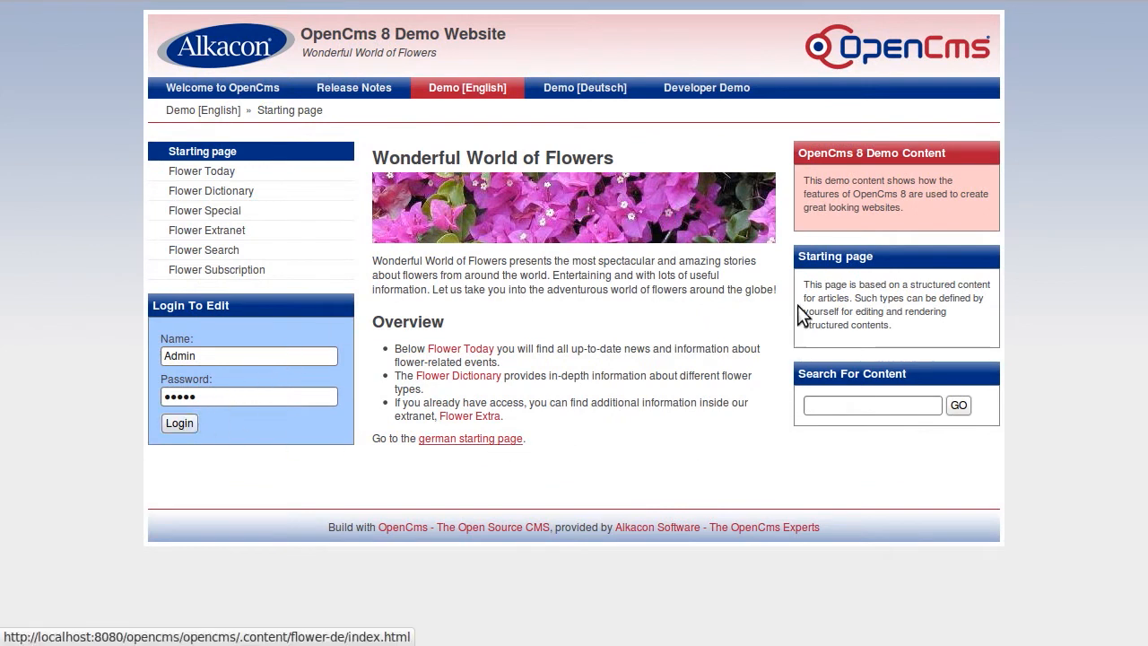
Step: Log in as Admin and enable page editing mode on the flower starting page
left_click(180, 423)
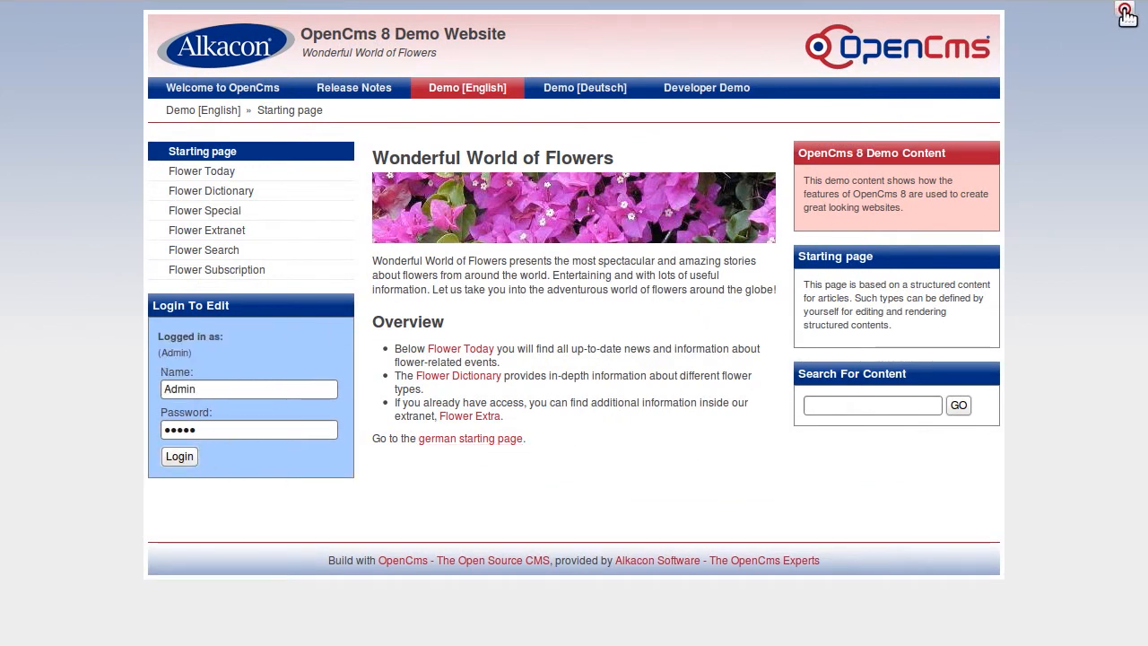
left_click(1126, 12)
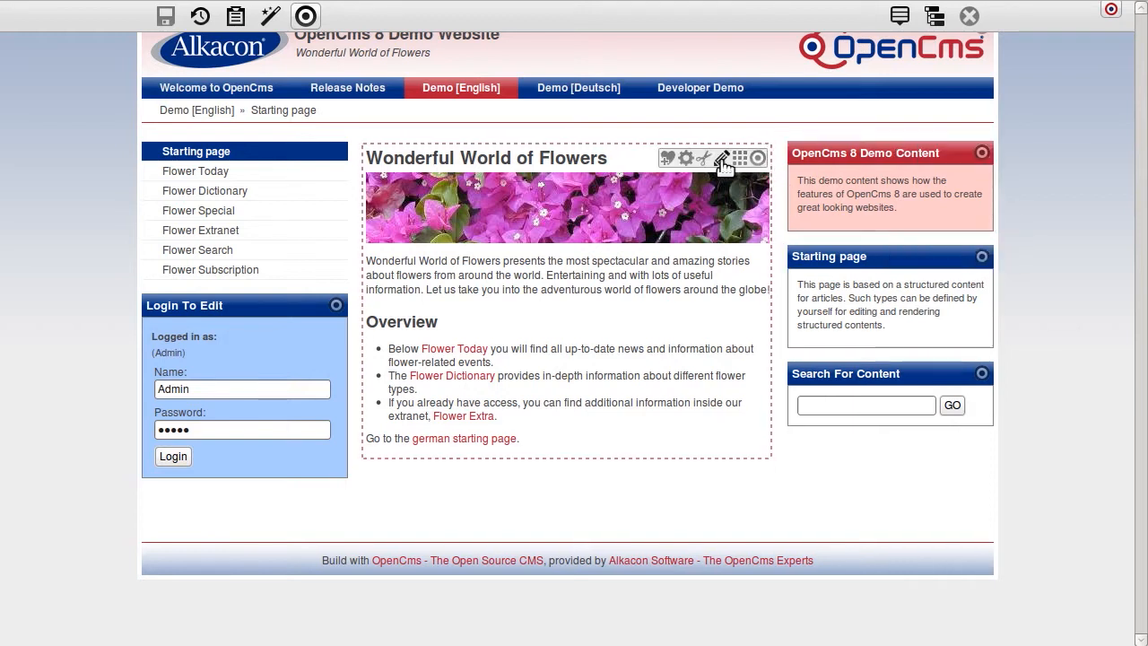
Step: Append 'great!' to the article title, add bold italic 'Some bold test' line, and save
left_click(723, 157)
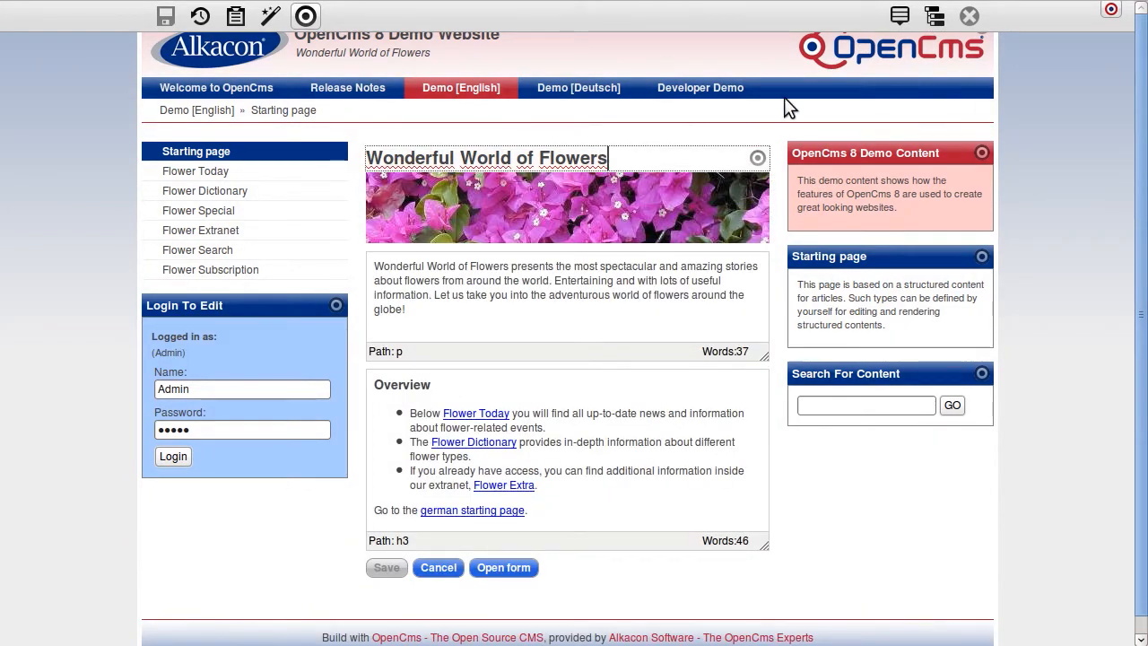
type("great!")
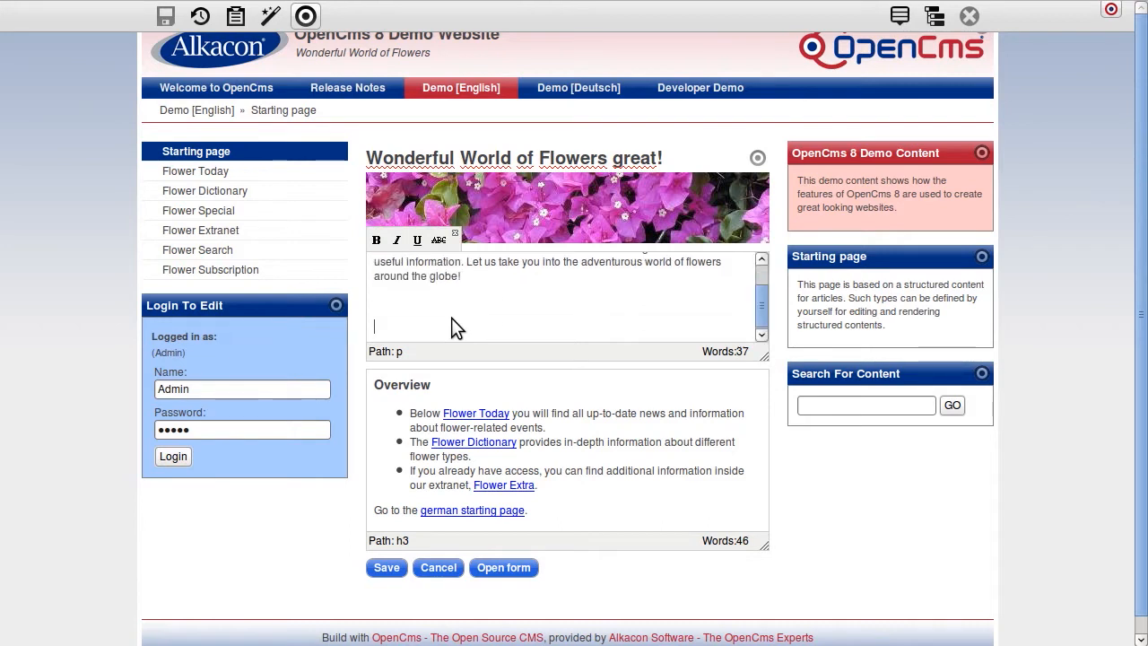
type("Some bold")
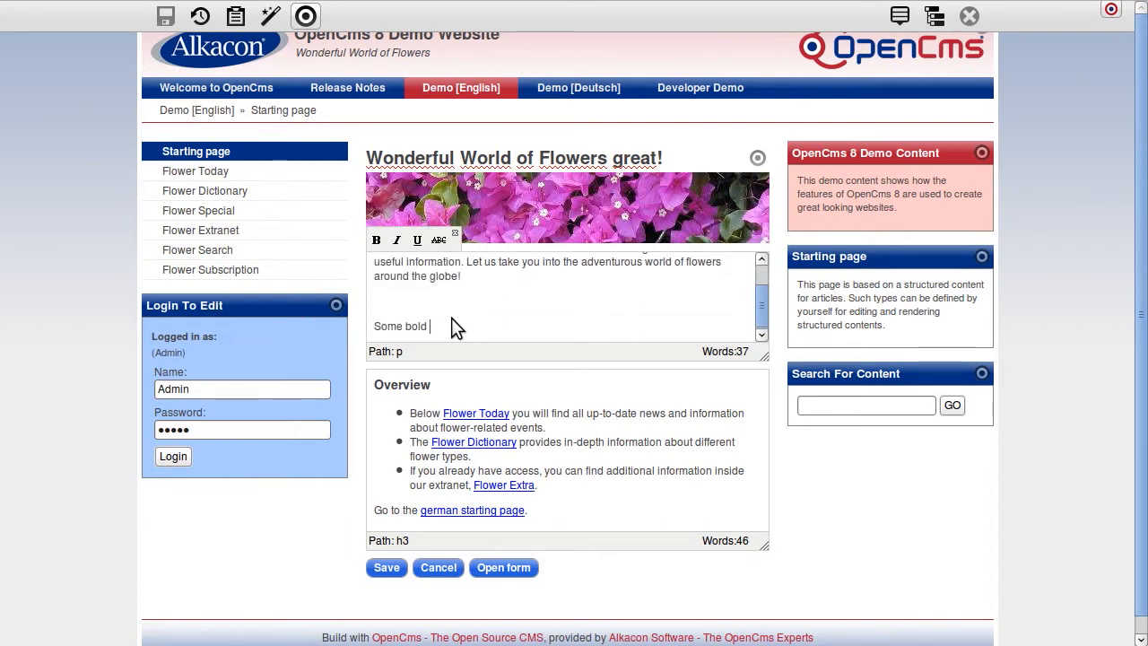
type("test")
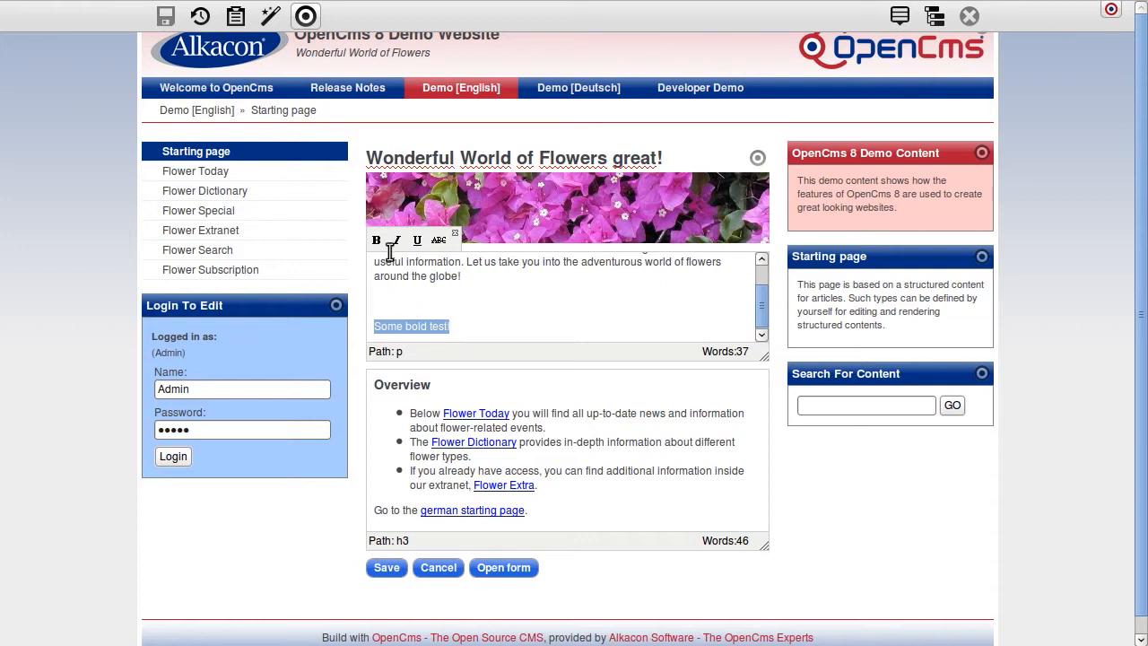
left_click(395, 241)
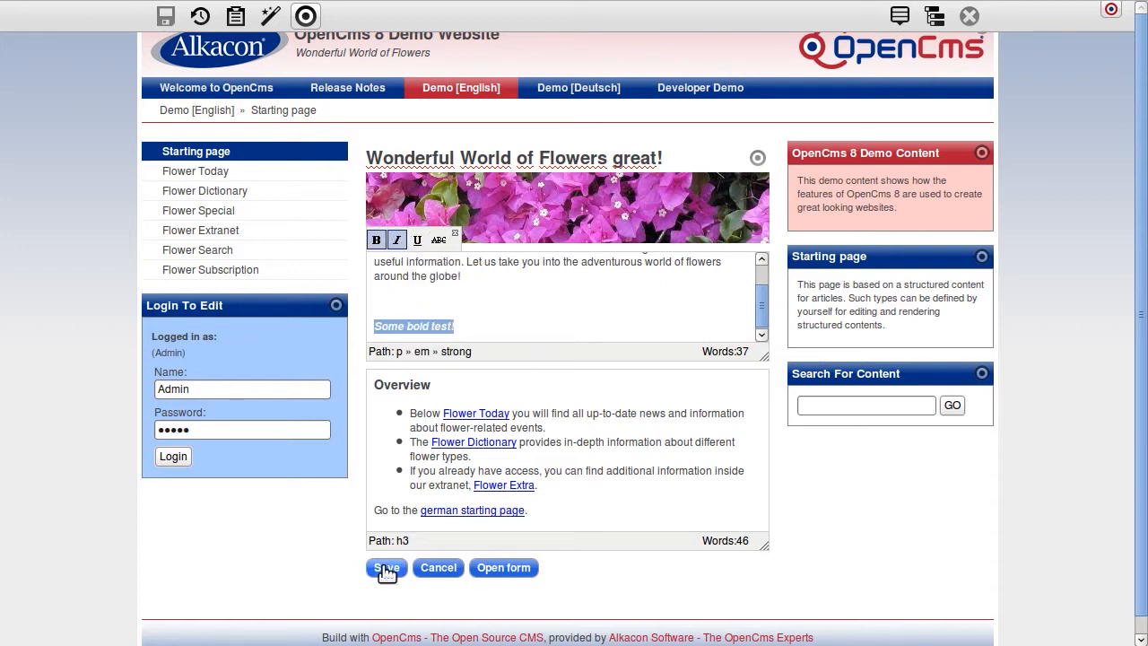
left_click(386, 566)
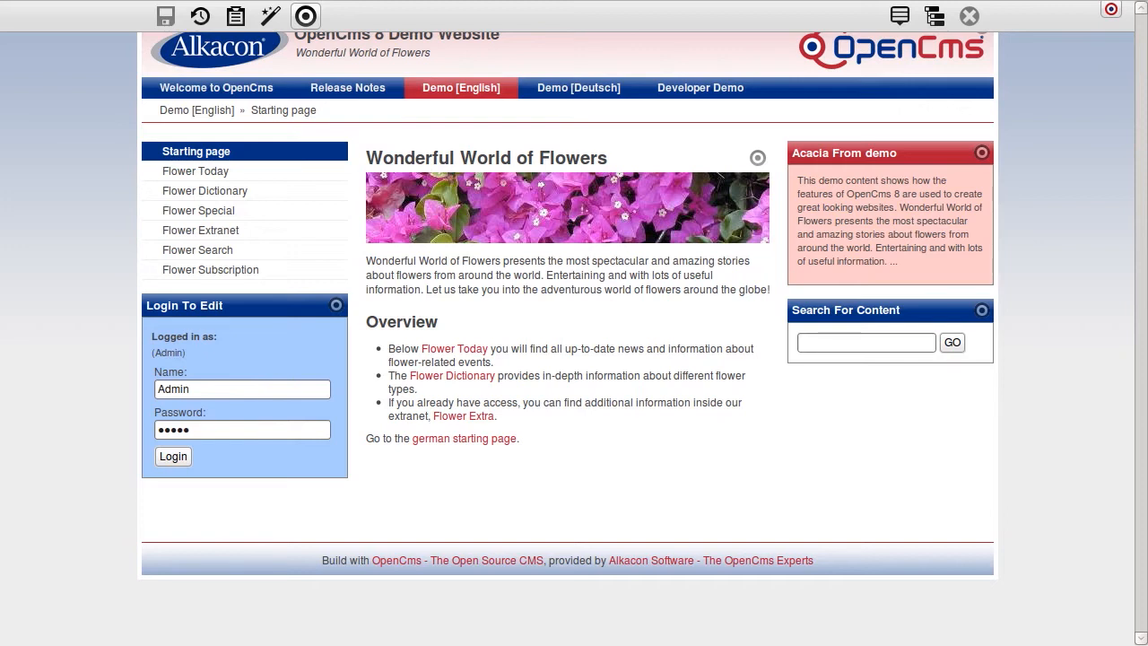
mouse_move(1015, 182)
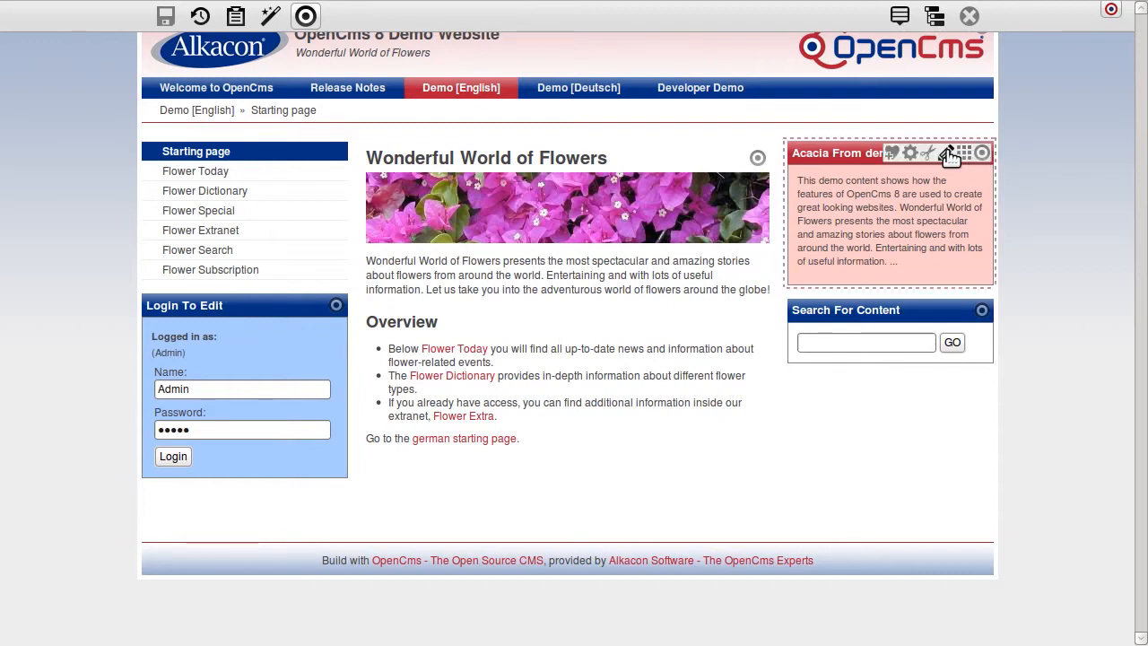
Step: Begin editing the 'Acacia From demo' sidebar content via its edit icon
left_click(929, 153)
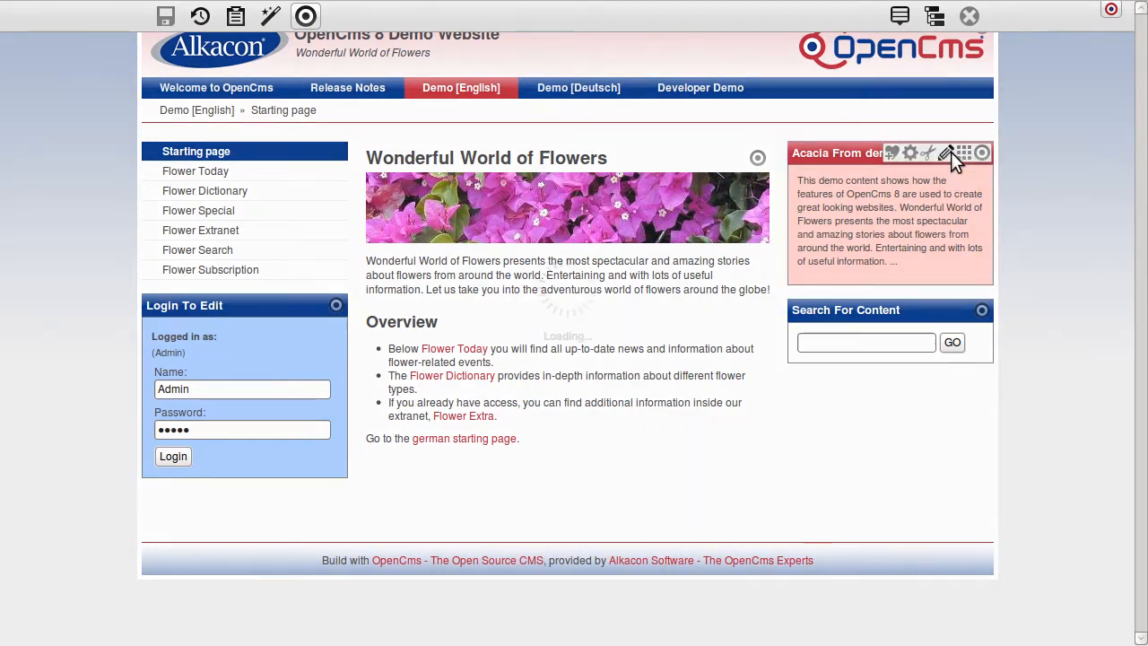
Step: Bring up the Acacia From demo form editor with its title and paragraph fields
left_click(929, 152)
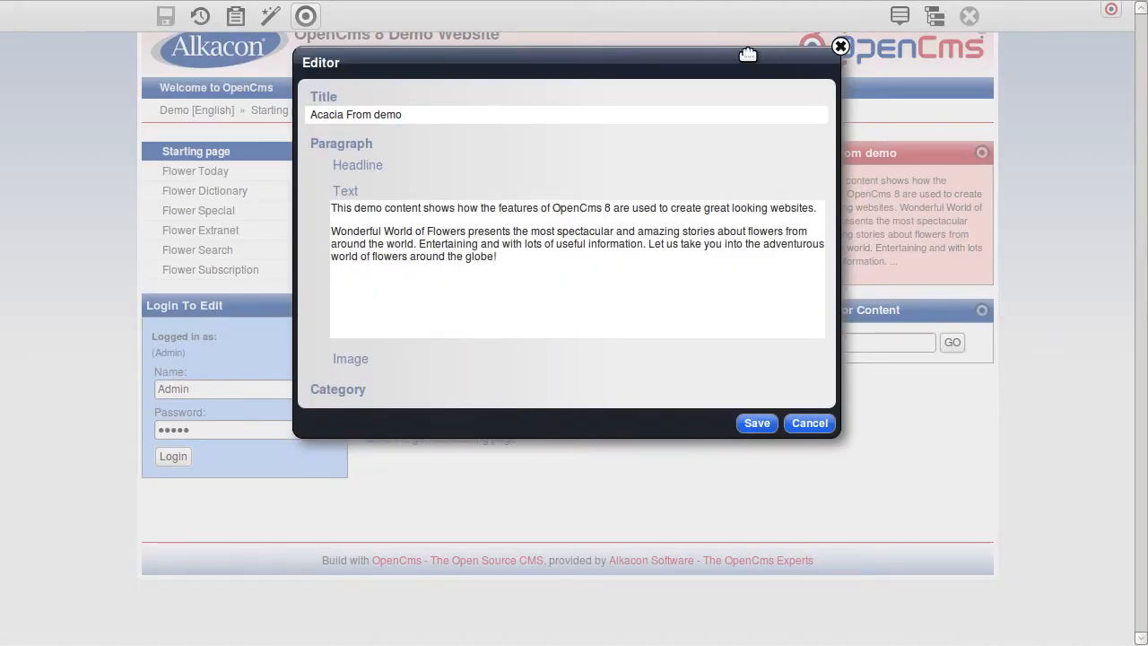
mouse_move(334, 75)
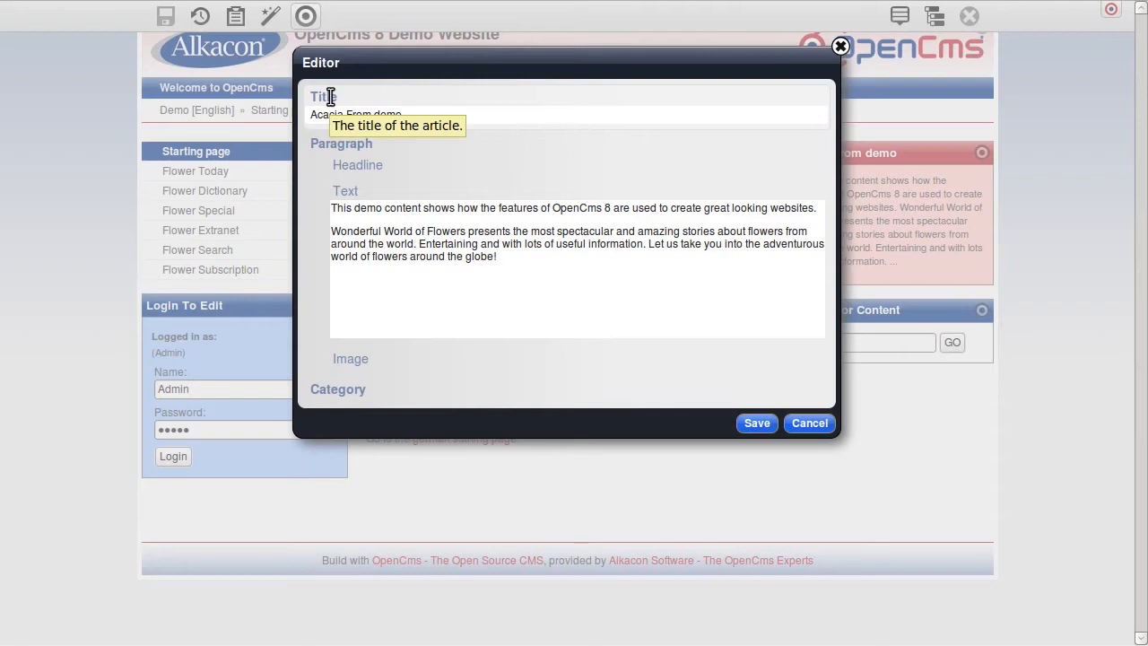
mouse_move(321, 139)
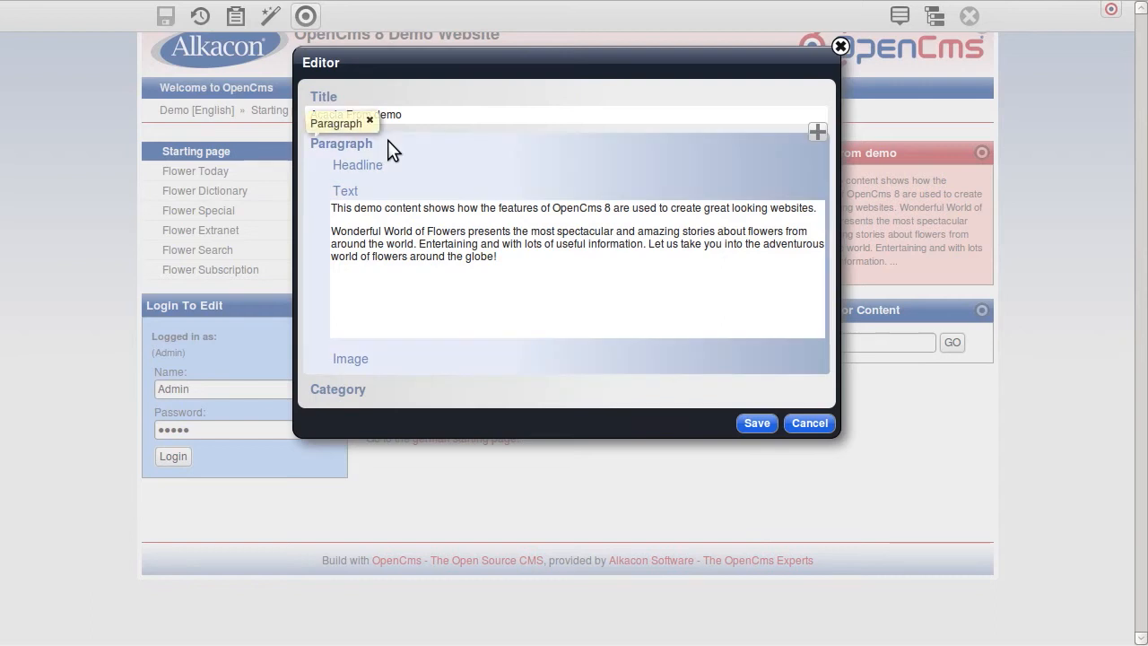
mouse_move(816, 150)
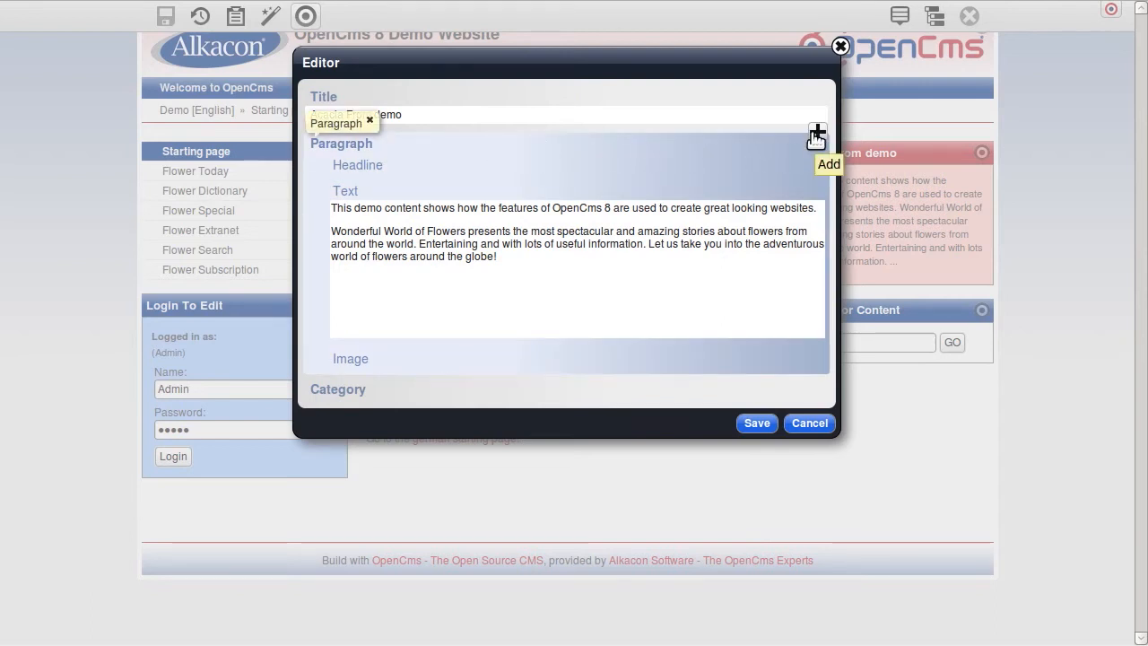
Step: Add a top paragraph 'Acacia looks good!' describing Acacia as a RESTful HTML5 application, and save
left_click(816, 132)
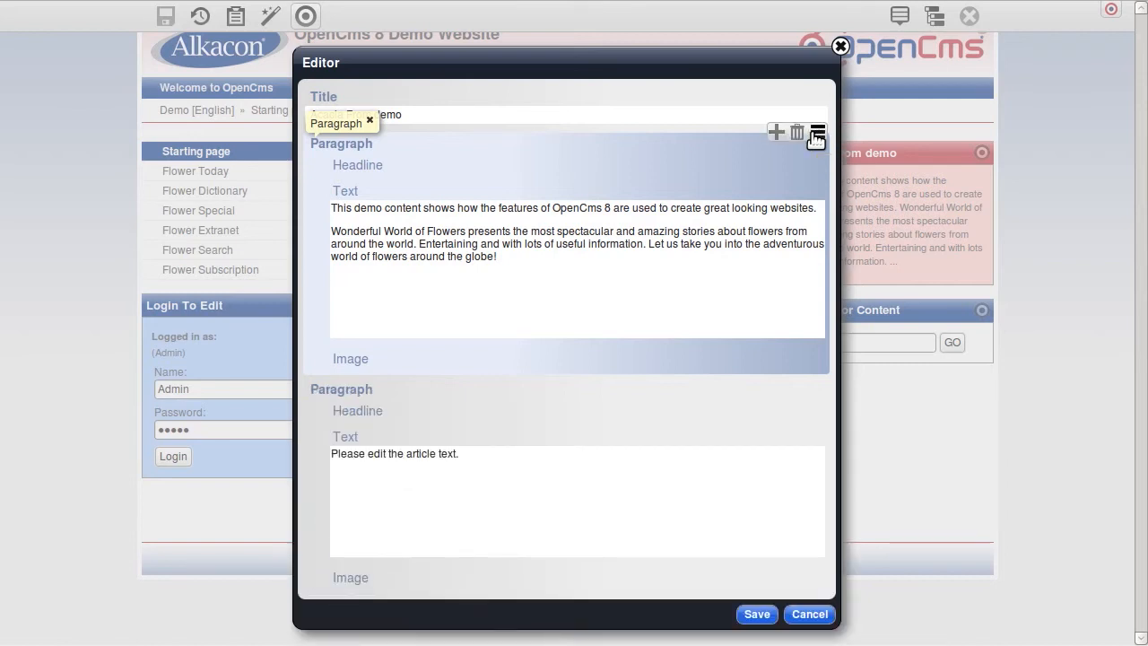
mouse_move(617, 419)
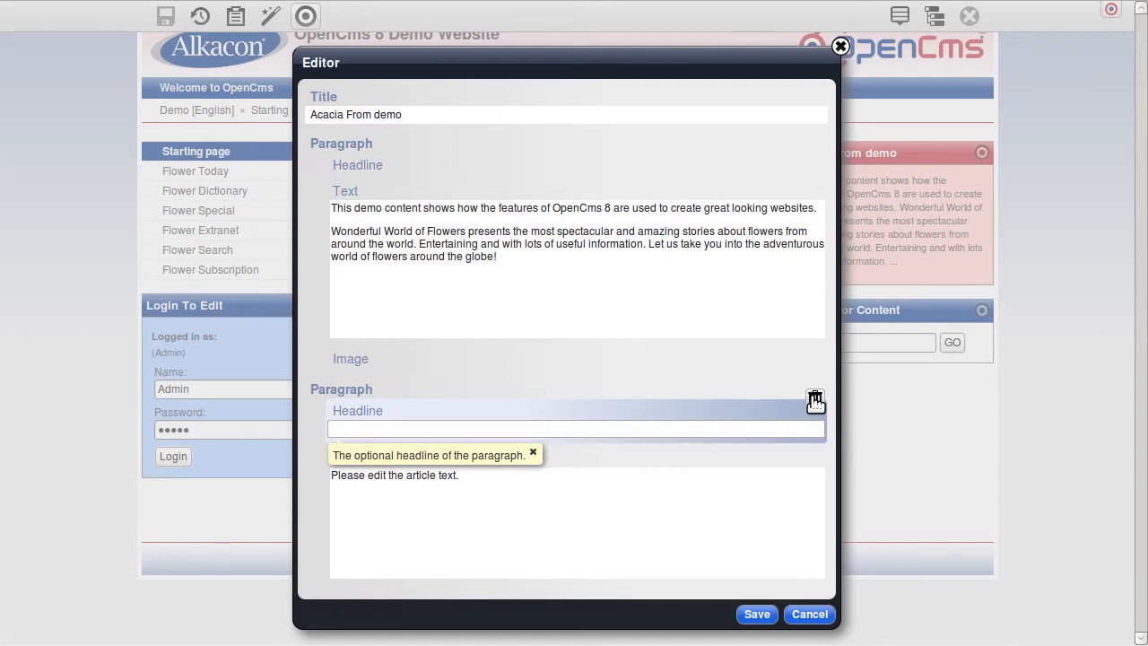
type("Acaci")
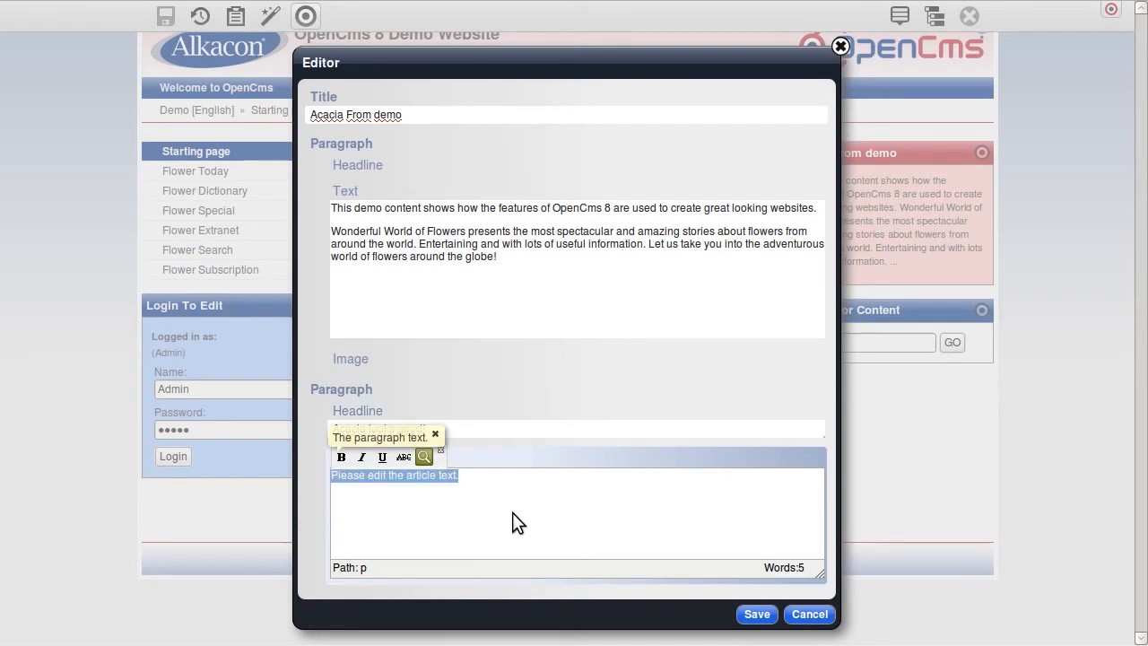
type("Acacia is a RESTFul HTML5 application with a minimum of C/S communication which results in a much better user experience.")
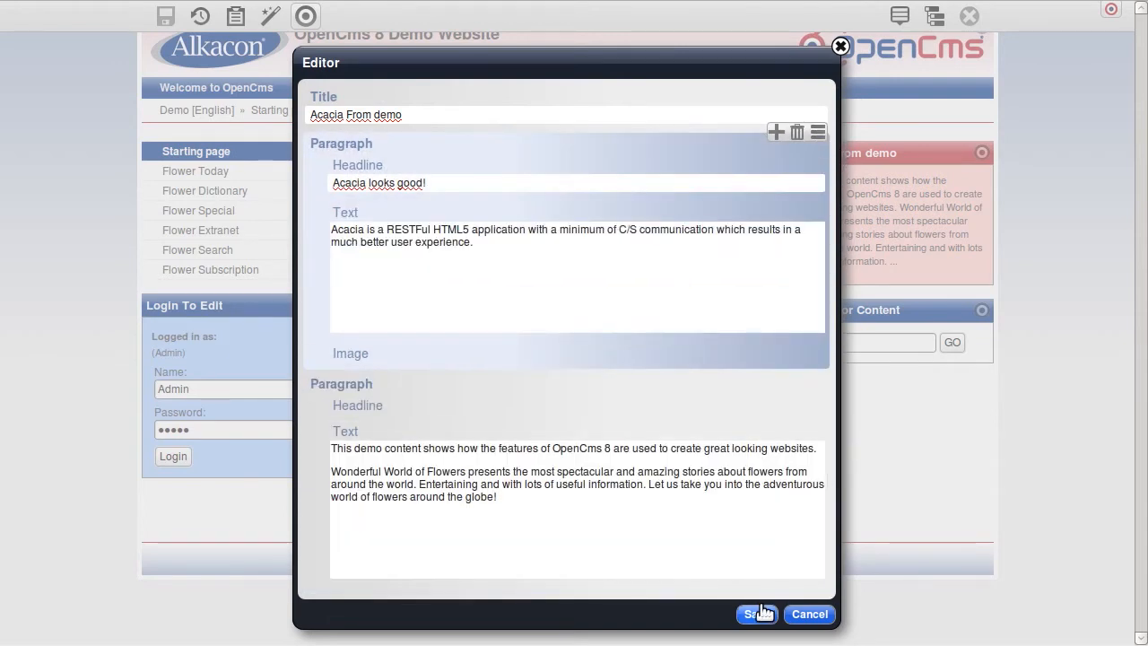
left_click(757, 613)
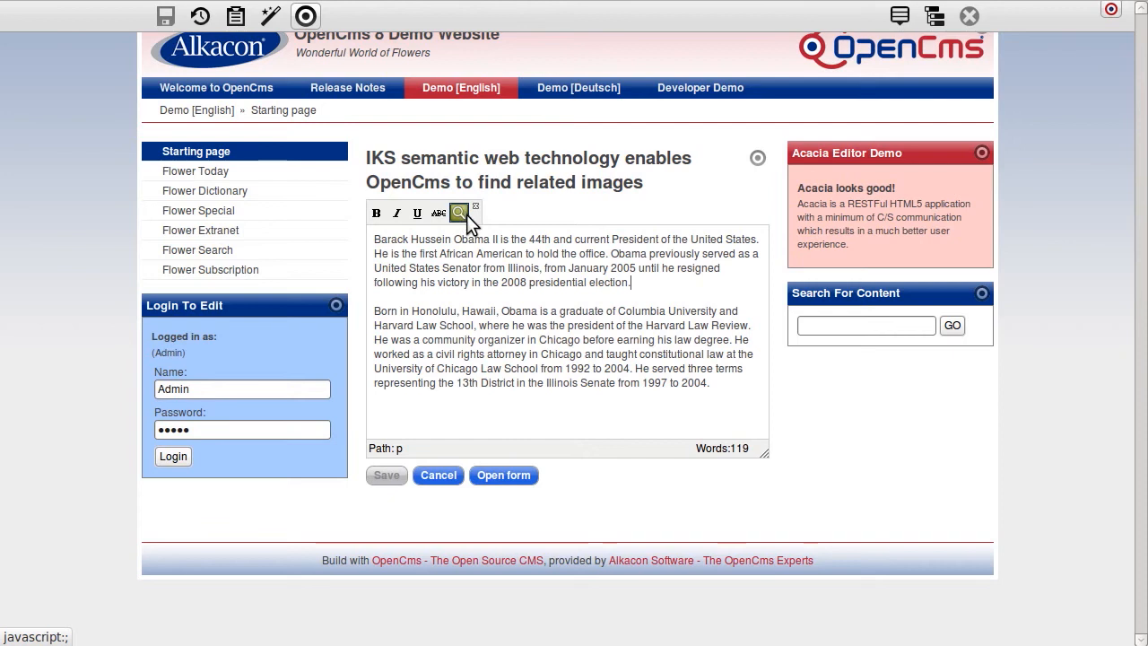
Step: Search related images and drop the Barack Obama portrait into the IKS article text
left_click(459, 213)
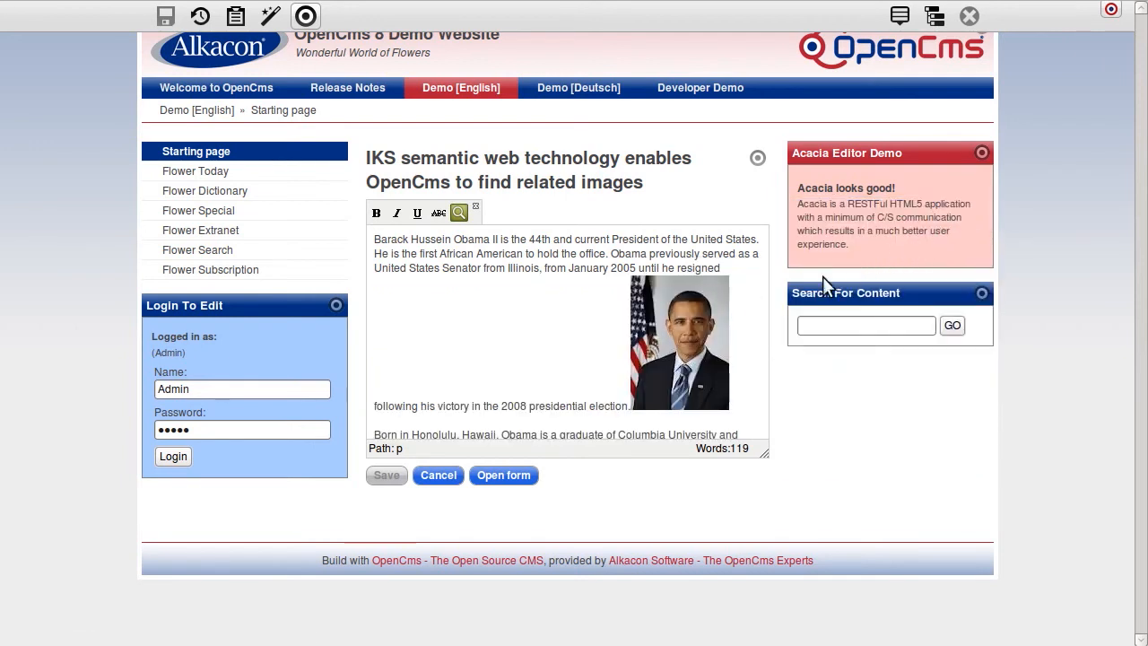
Step: Float the Obama portrait right of the article text and save the article
right_click(679, 341)
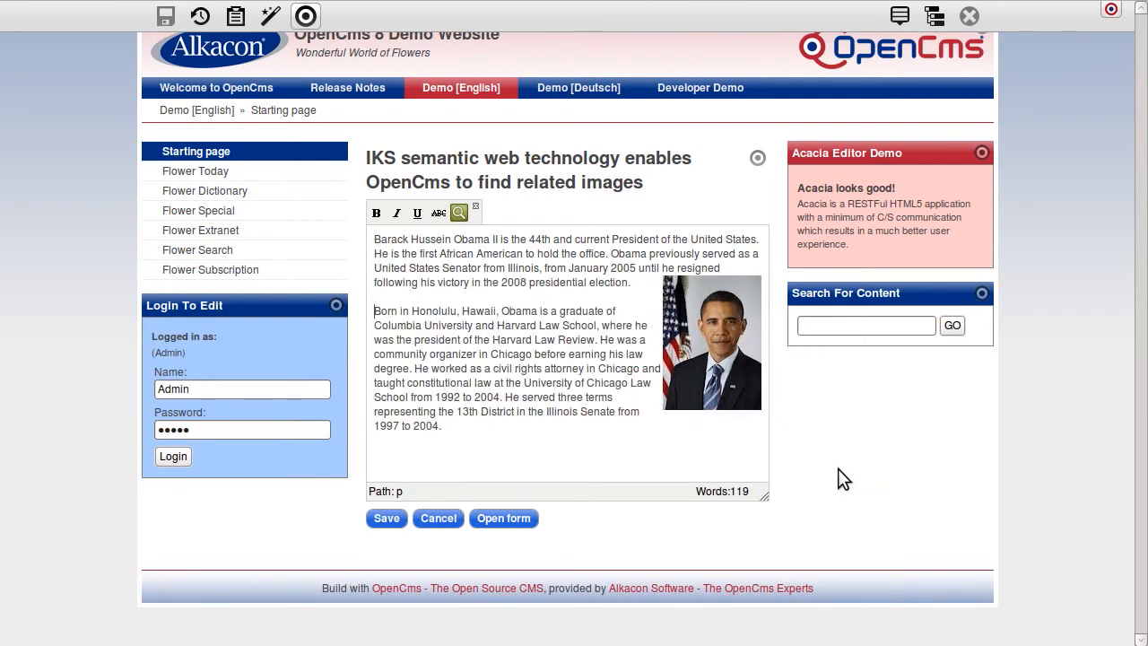
mouse_move(677, 517)
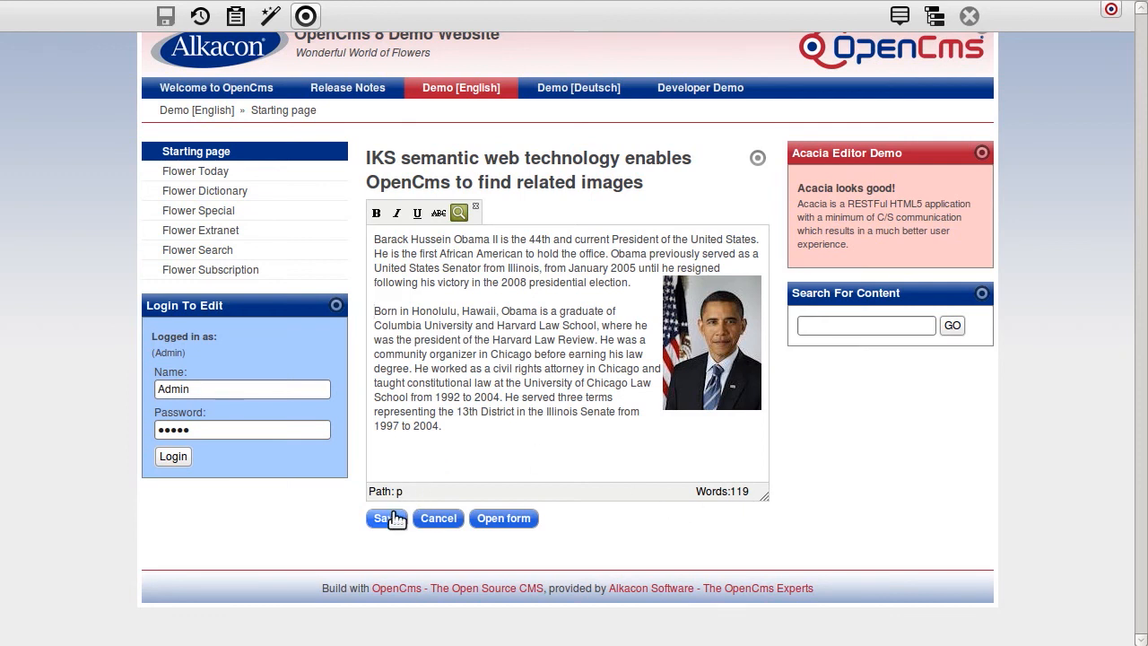
left_click(386, 518)
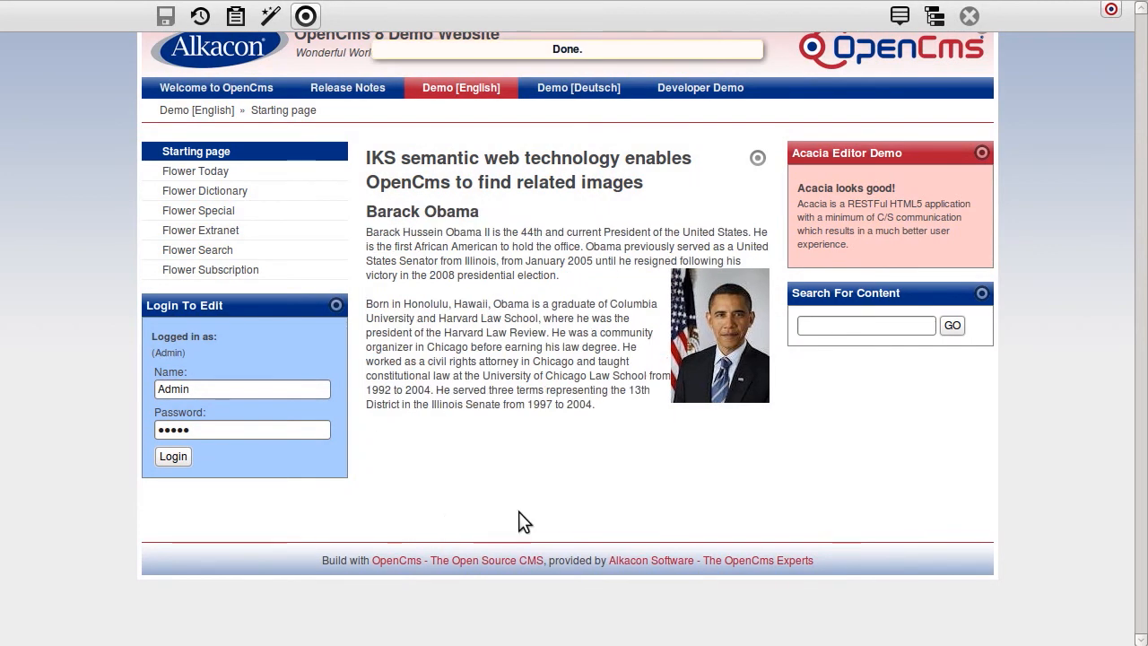